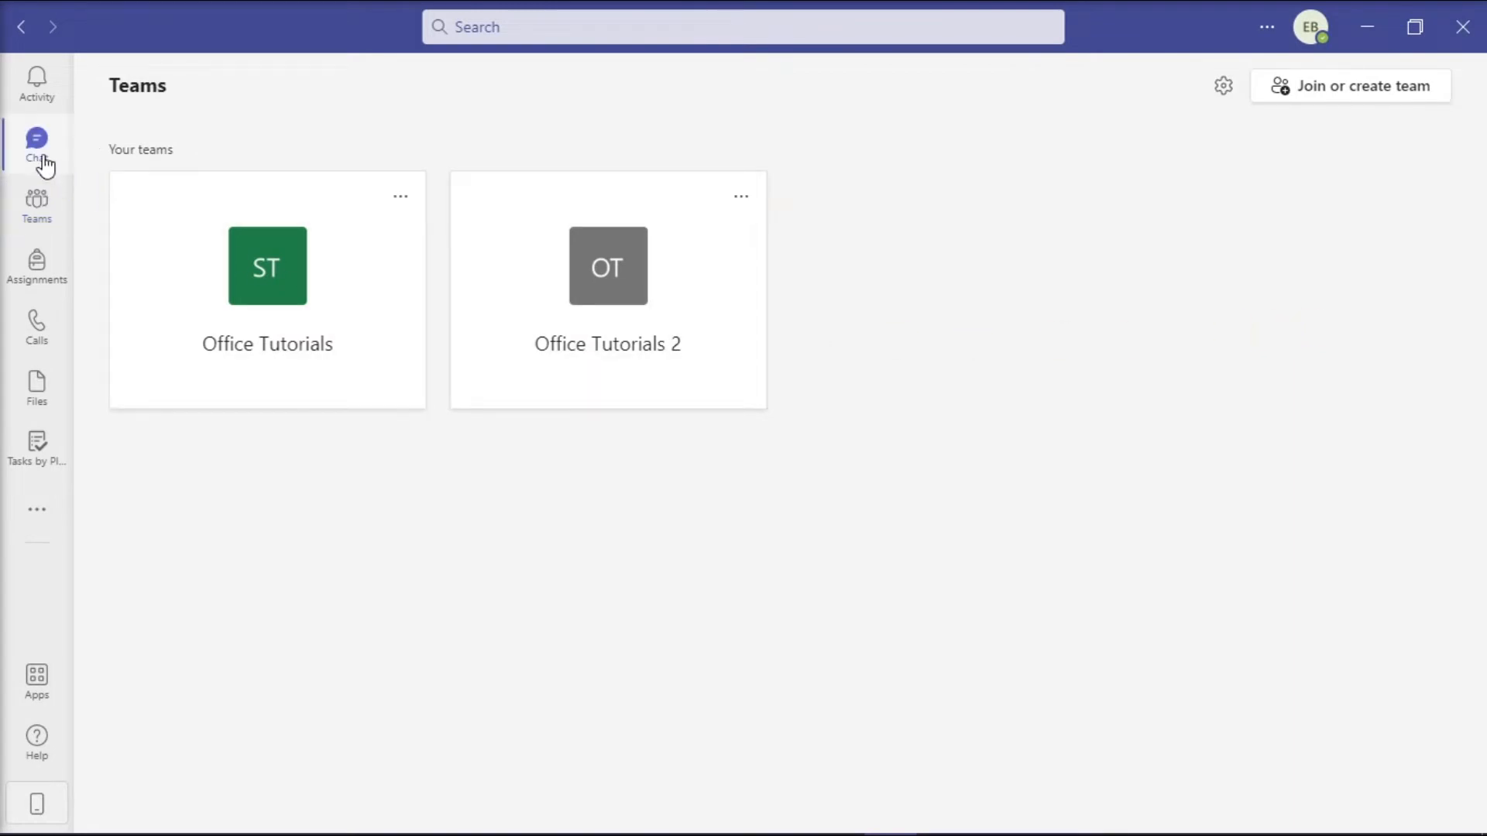
# Step: Delete the Office Tutorials group from Teams Chat contacts and switch to Outlook desktop
pyautogui.click(37, 139)
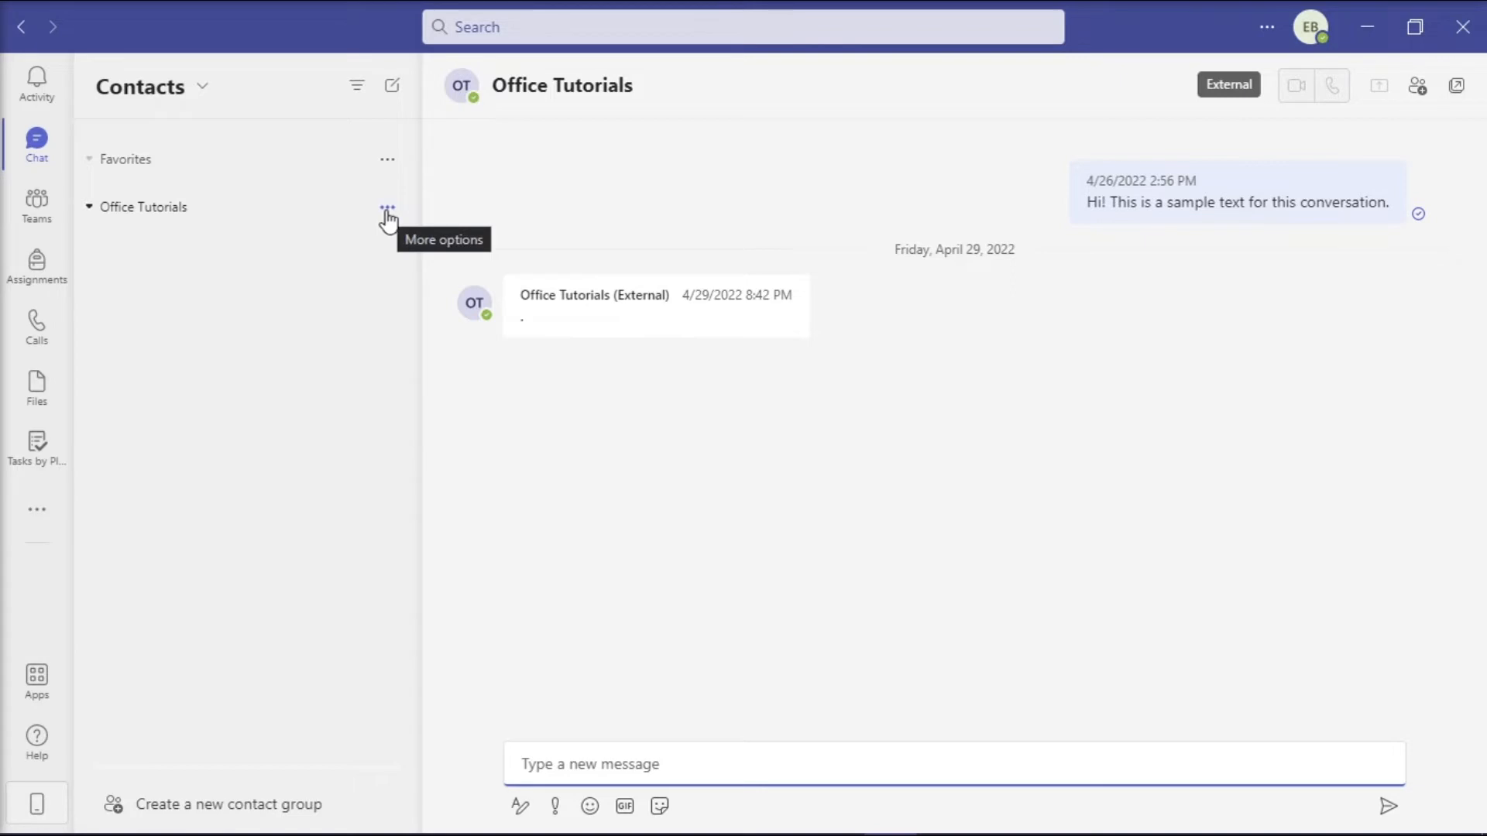
pyautogui.click(387, 207)
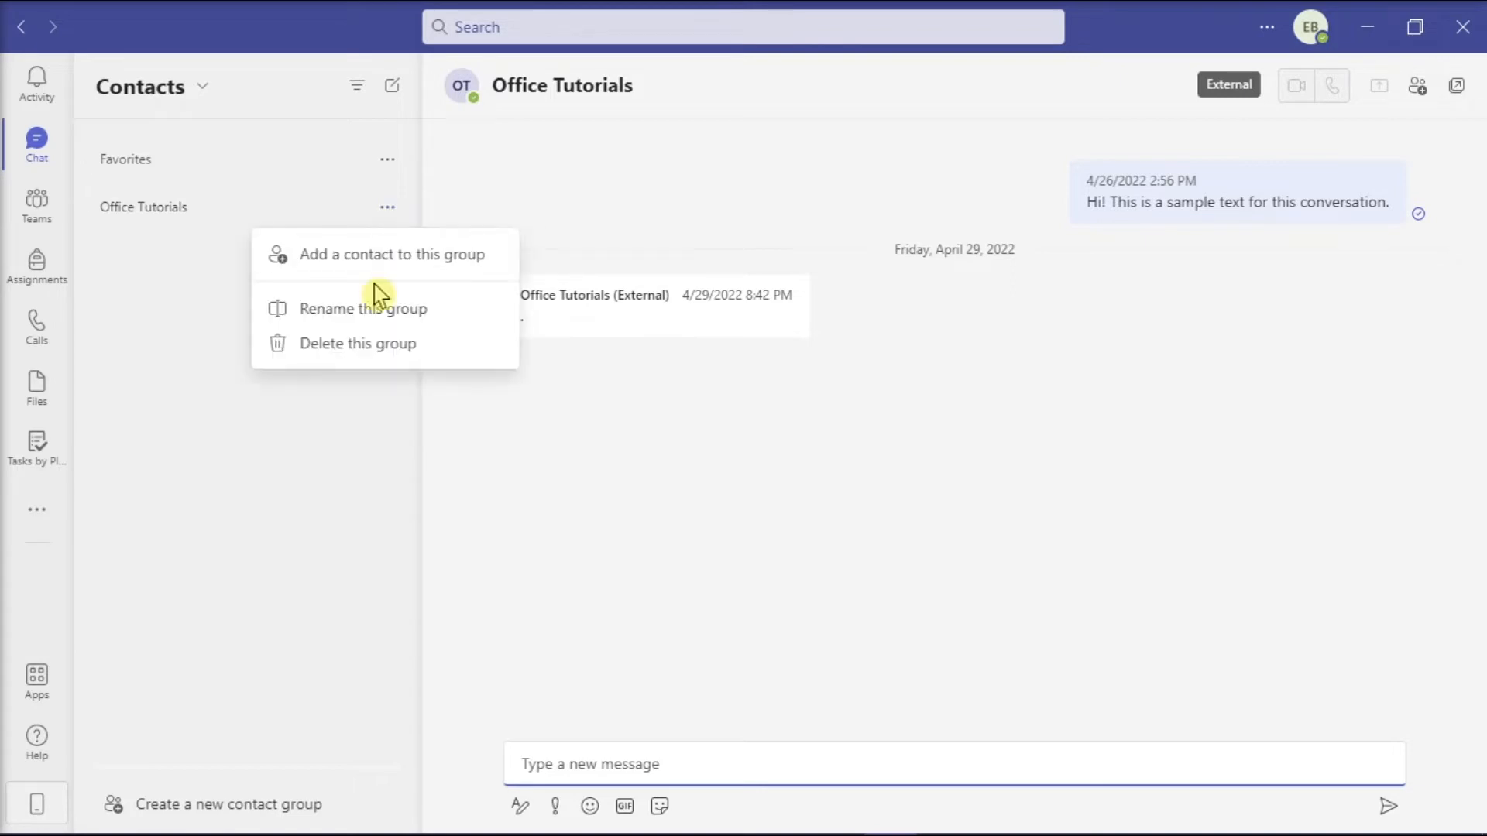
pyautogui.moveTo(316, 359)
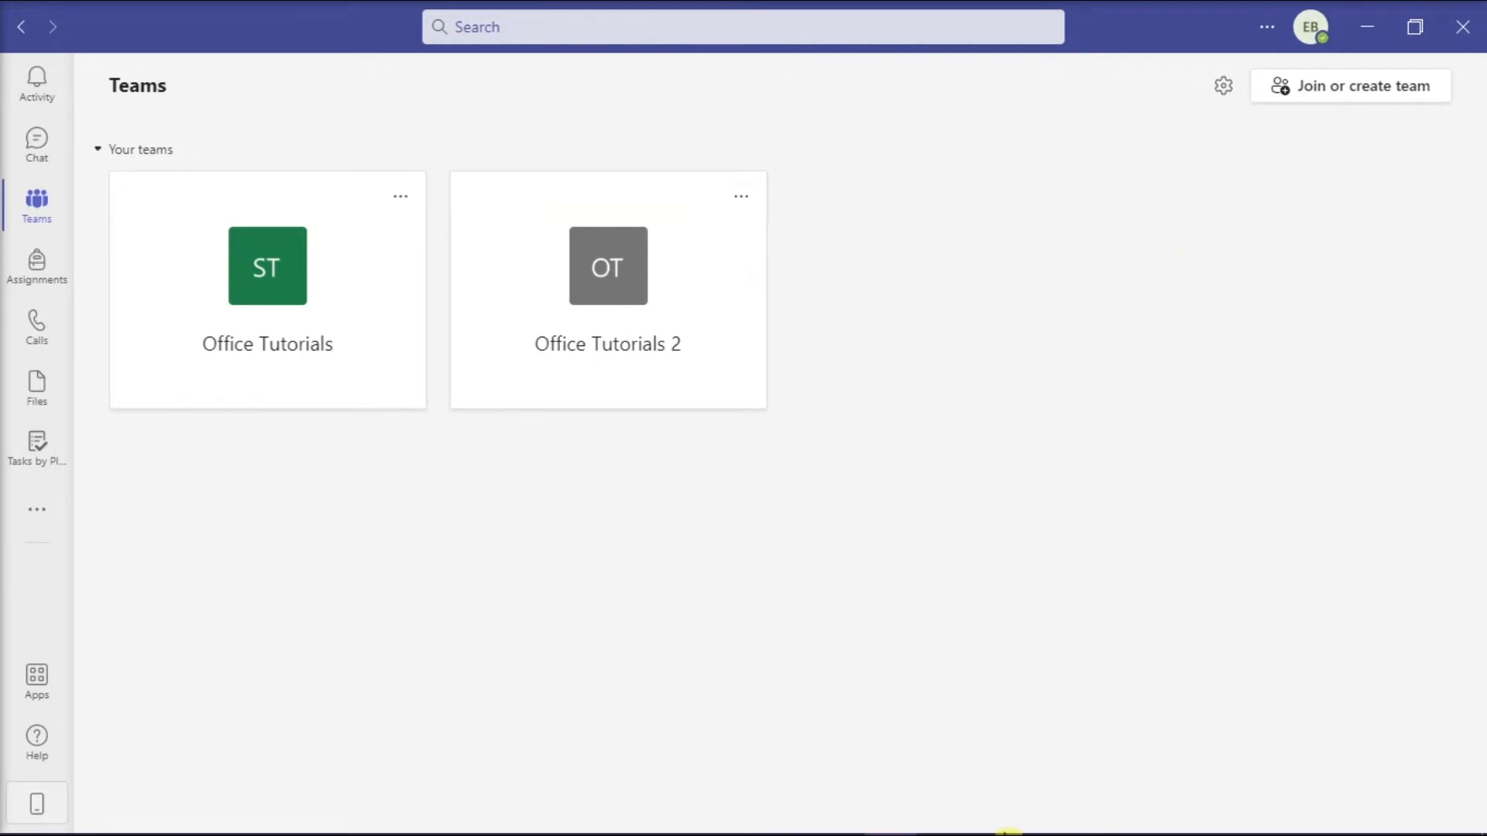
pyautogui.click(996, 815)
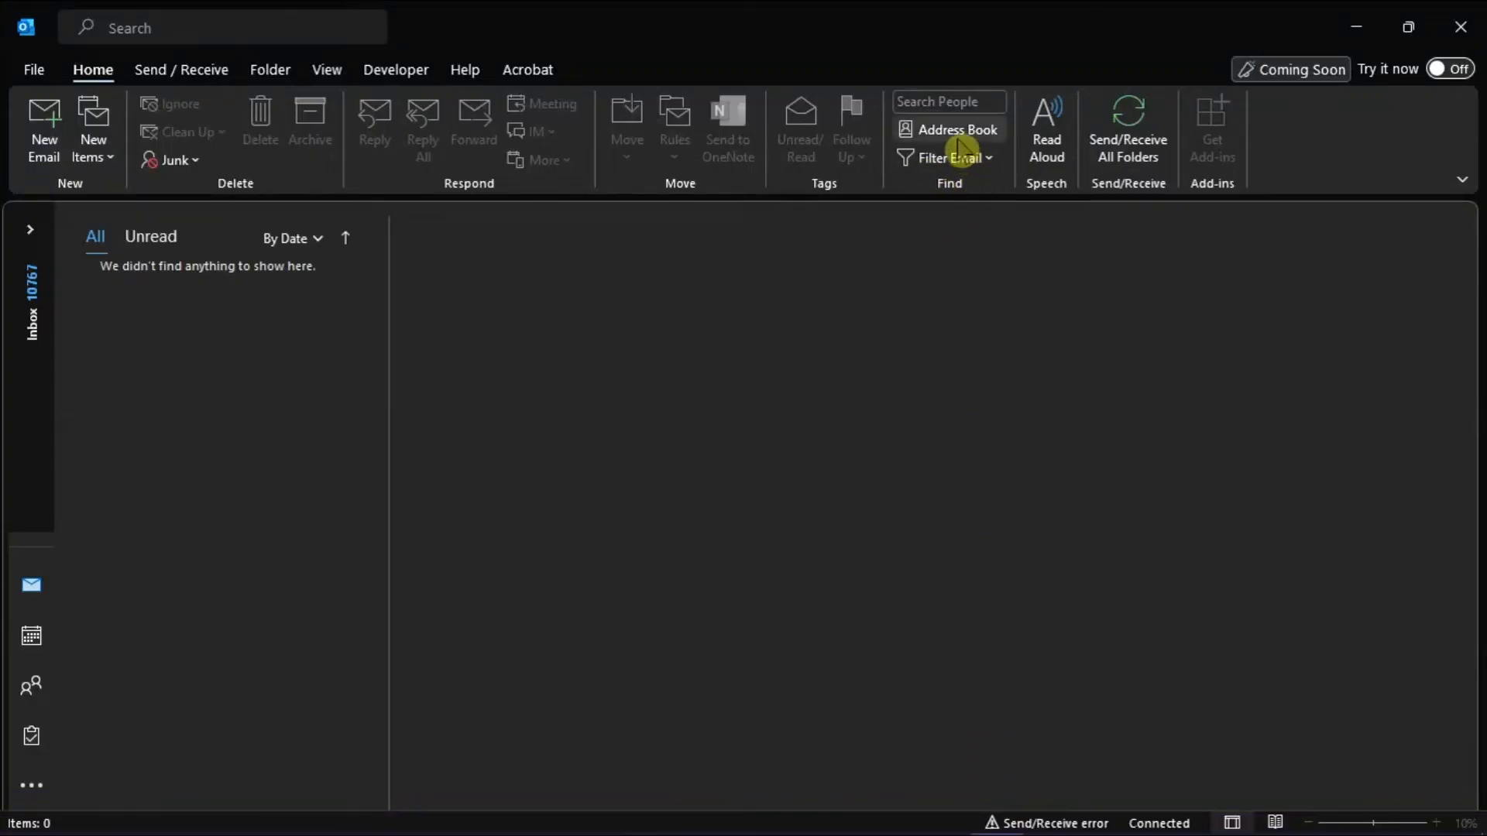
# Step: Permanently delete the Office Tutorials entry from the Outlook desktop address book
pyautogui.click(956, 130)
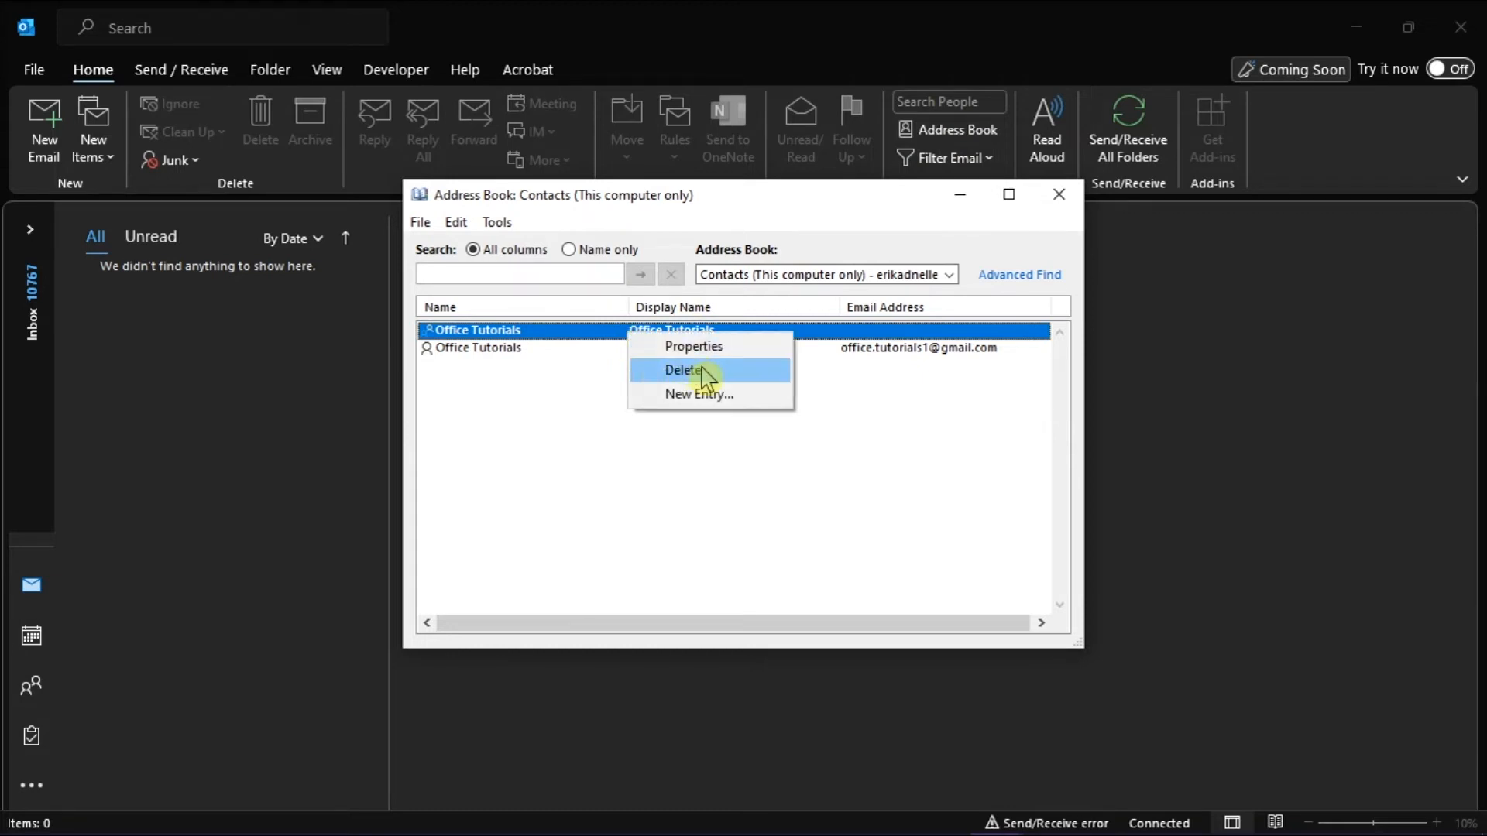
pyautogui.click(685, 368)
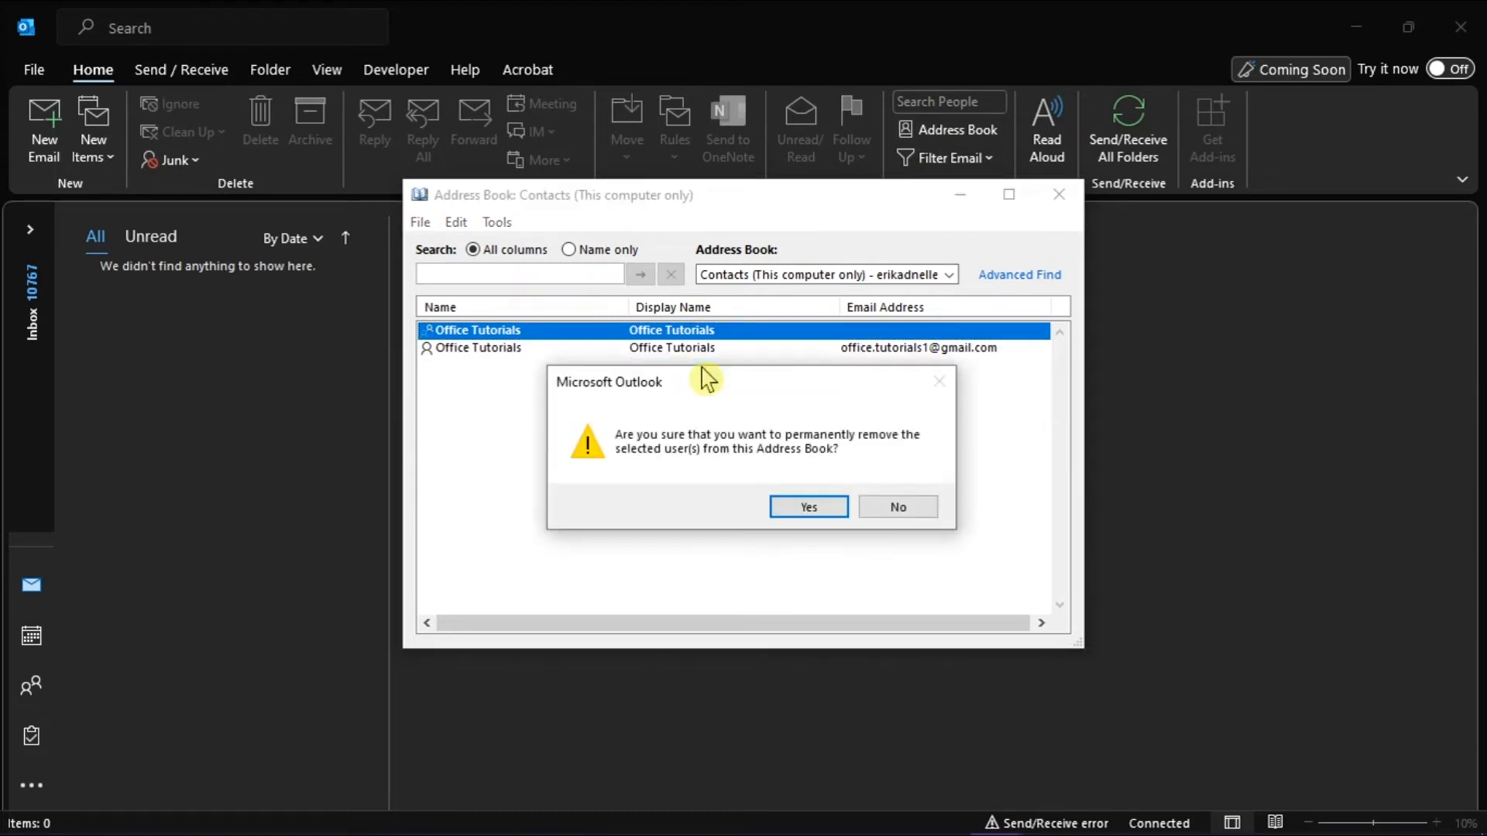
pyautogui.click(808, 507)
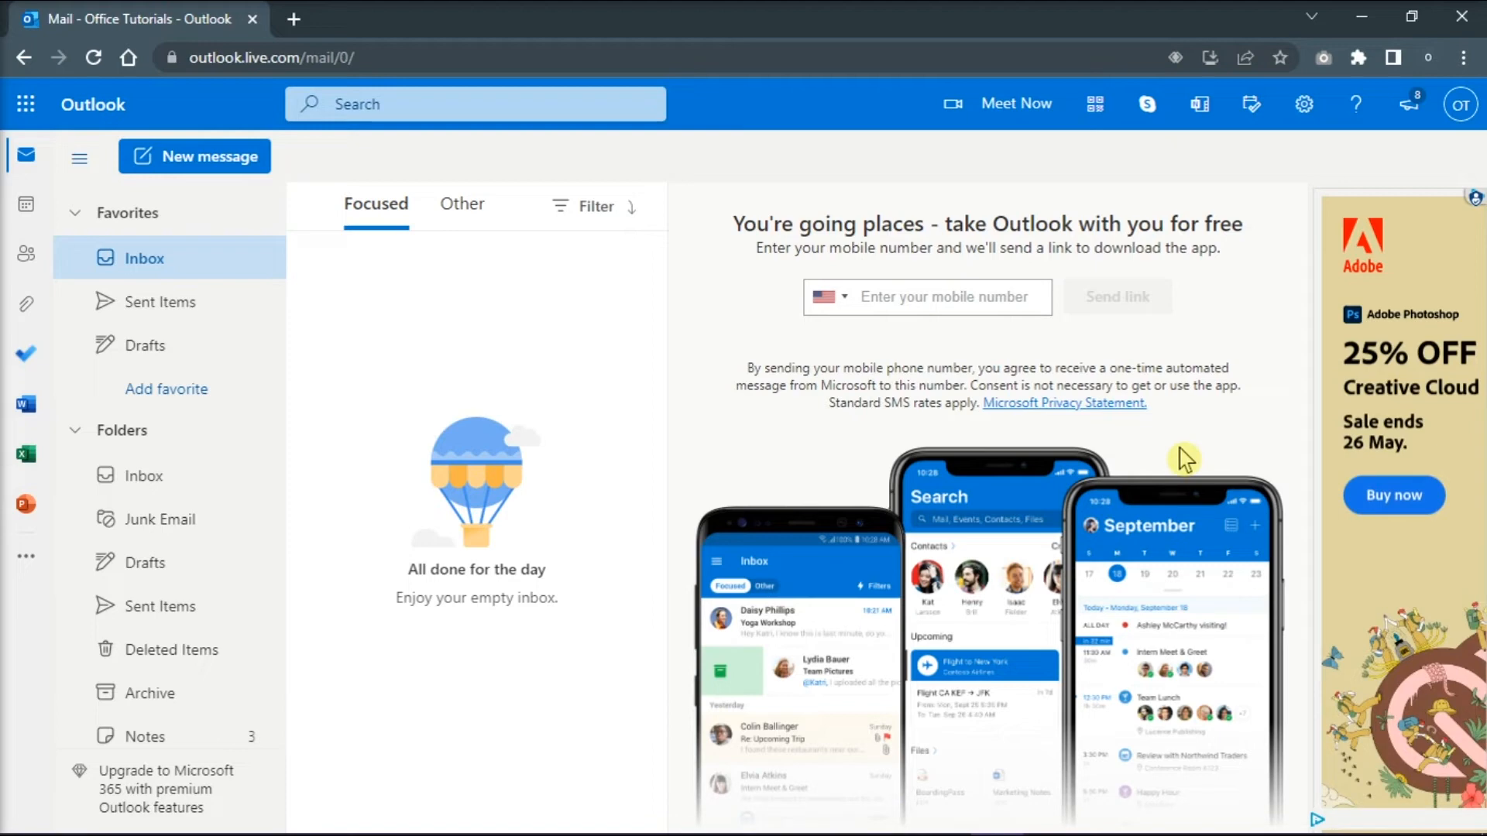
pyautogui.moveTo(25, 255)
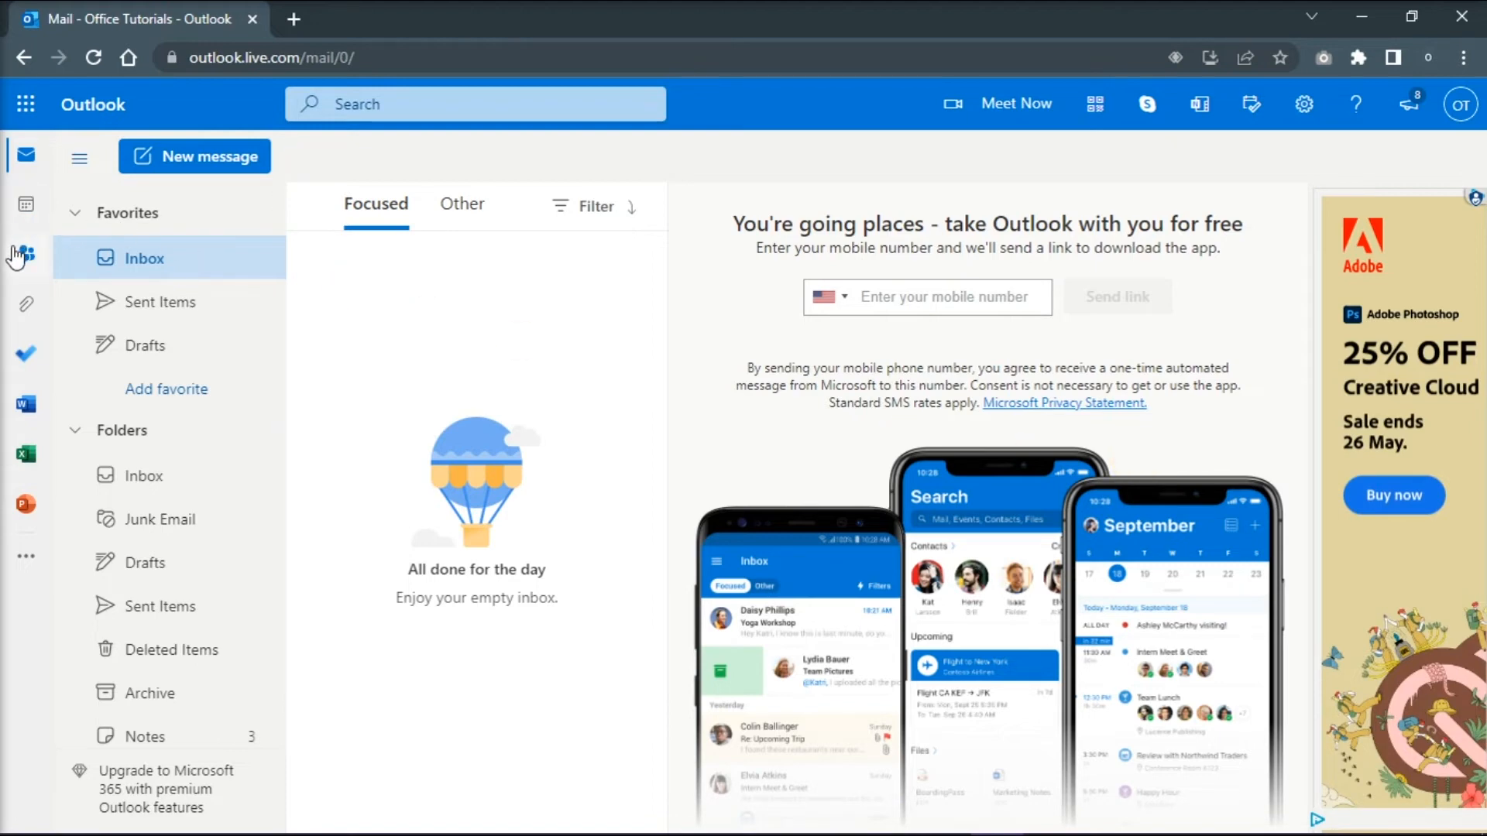
# Step: Go to the Outlook.com People page listing the Office Tutorials contact
pyautogui.click(22, 257)
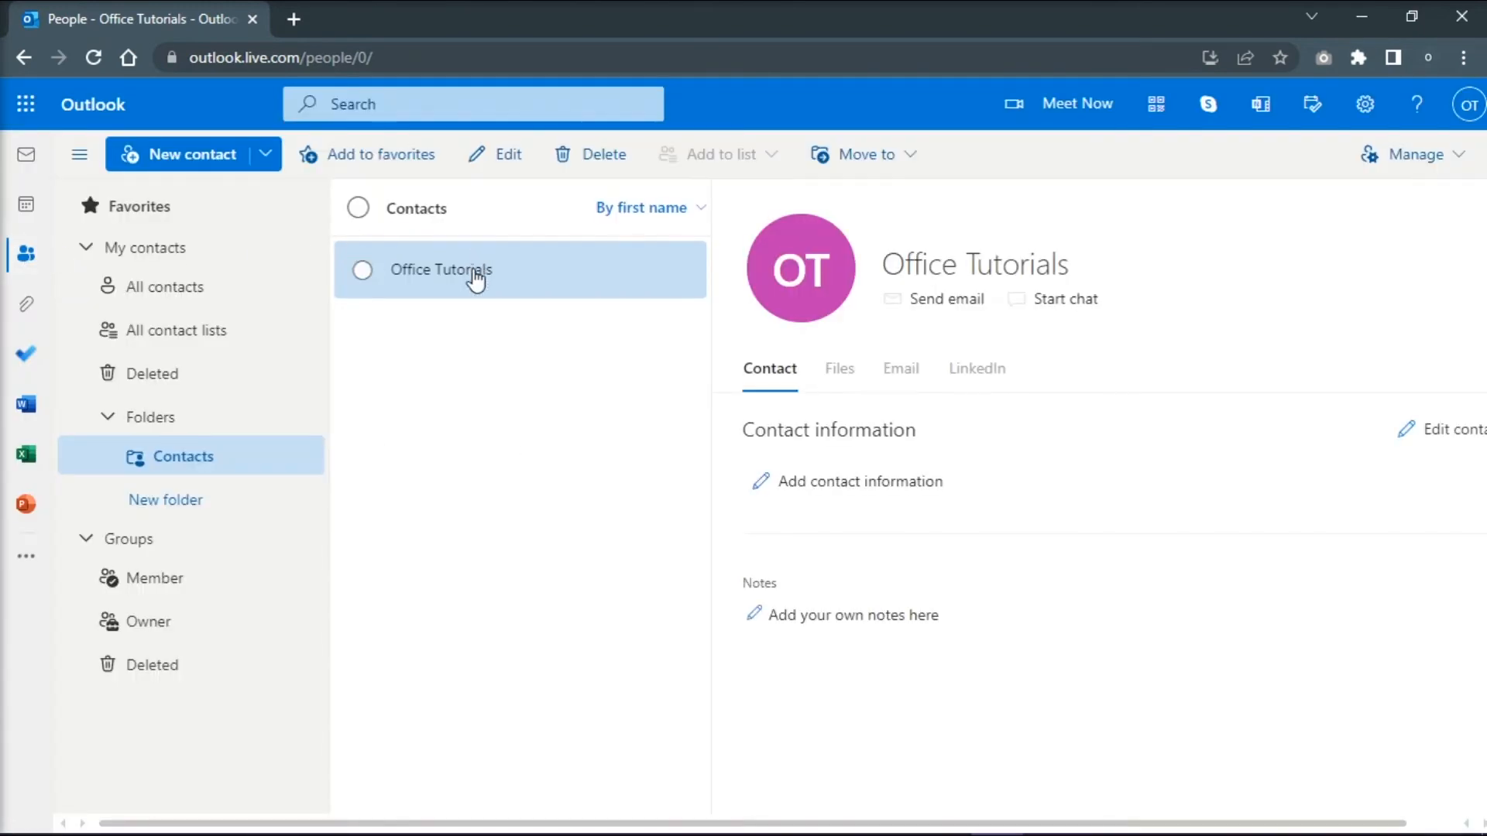
# Step: Delete the Office Tutorials contact from Outlook.com, leaving the Contacts folder empty
pyautogui.click(361, 270)
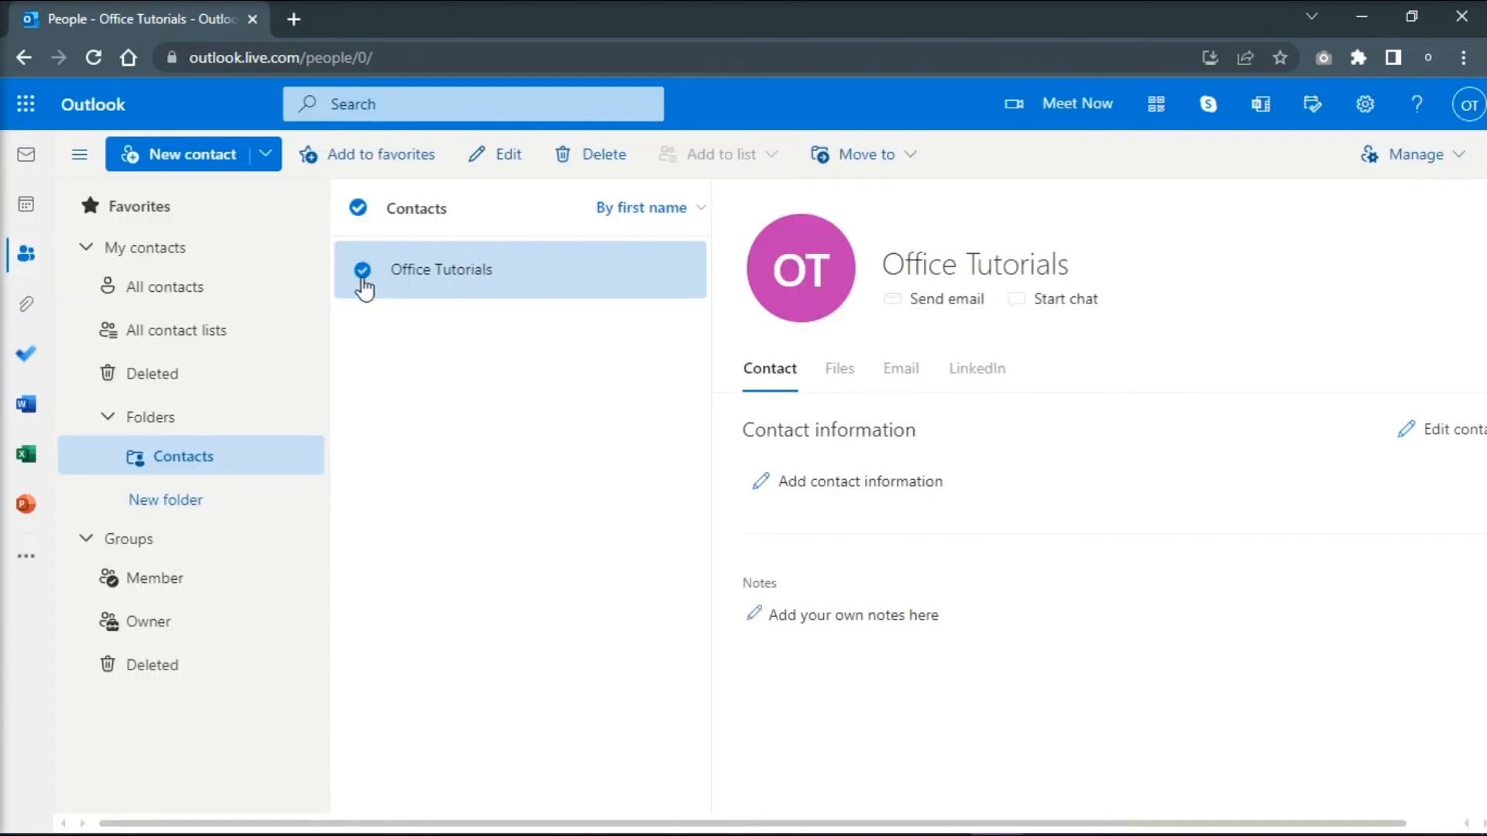
pyautogui.click(590, 154)
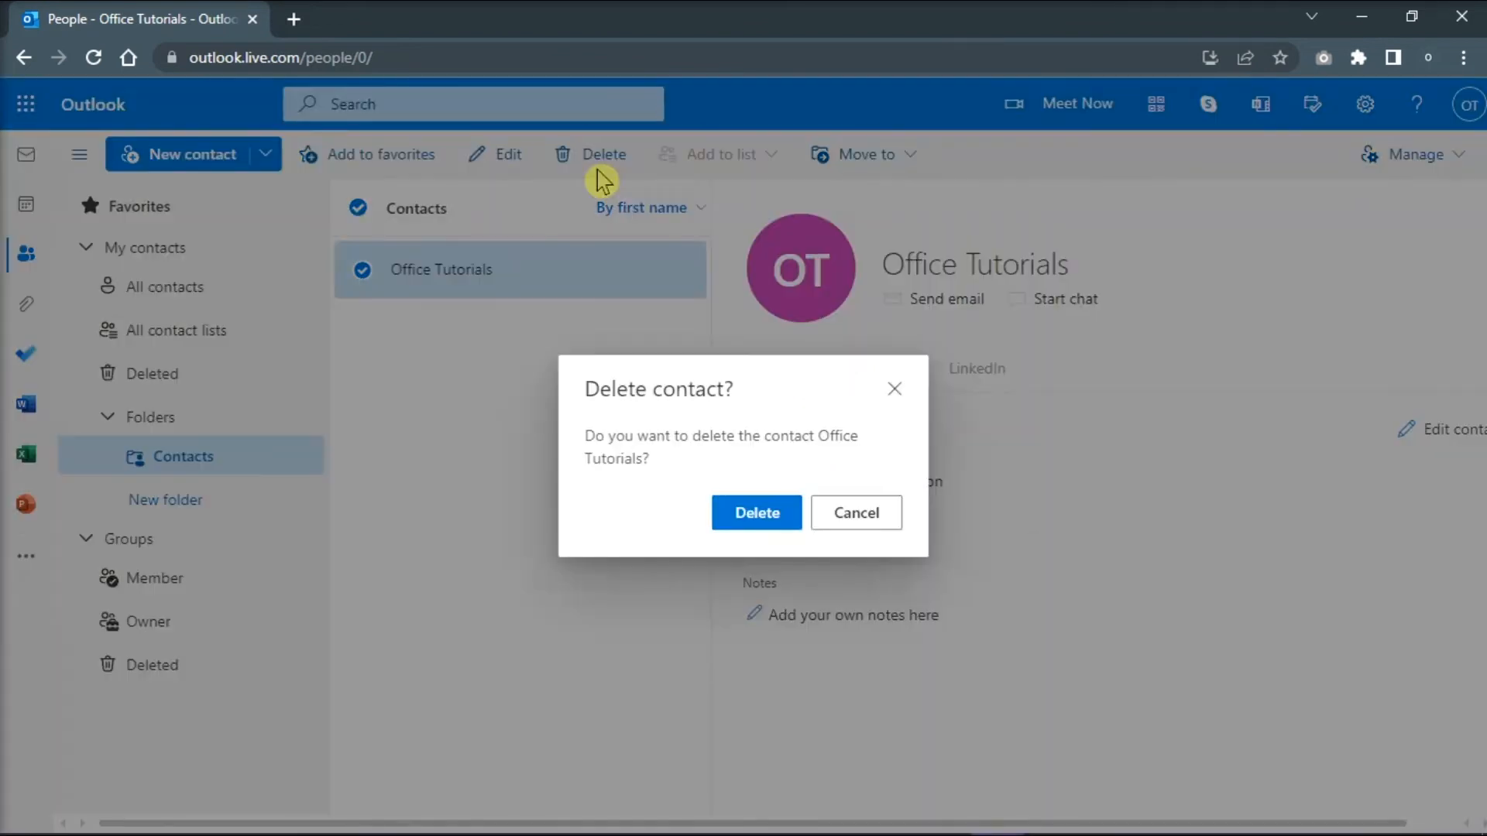
pyautogui.click(756, 513)
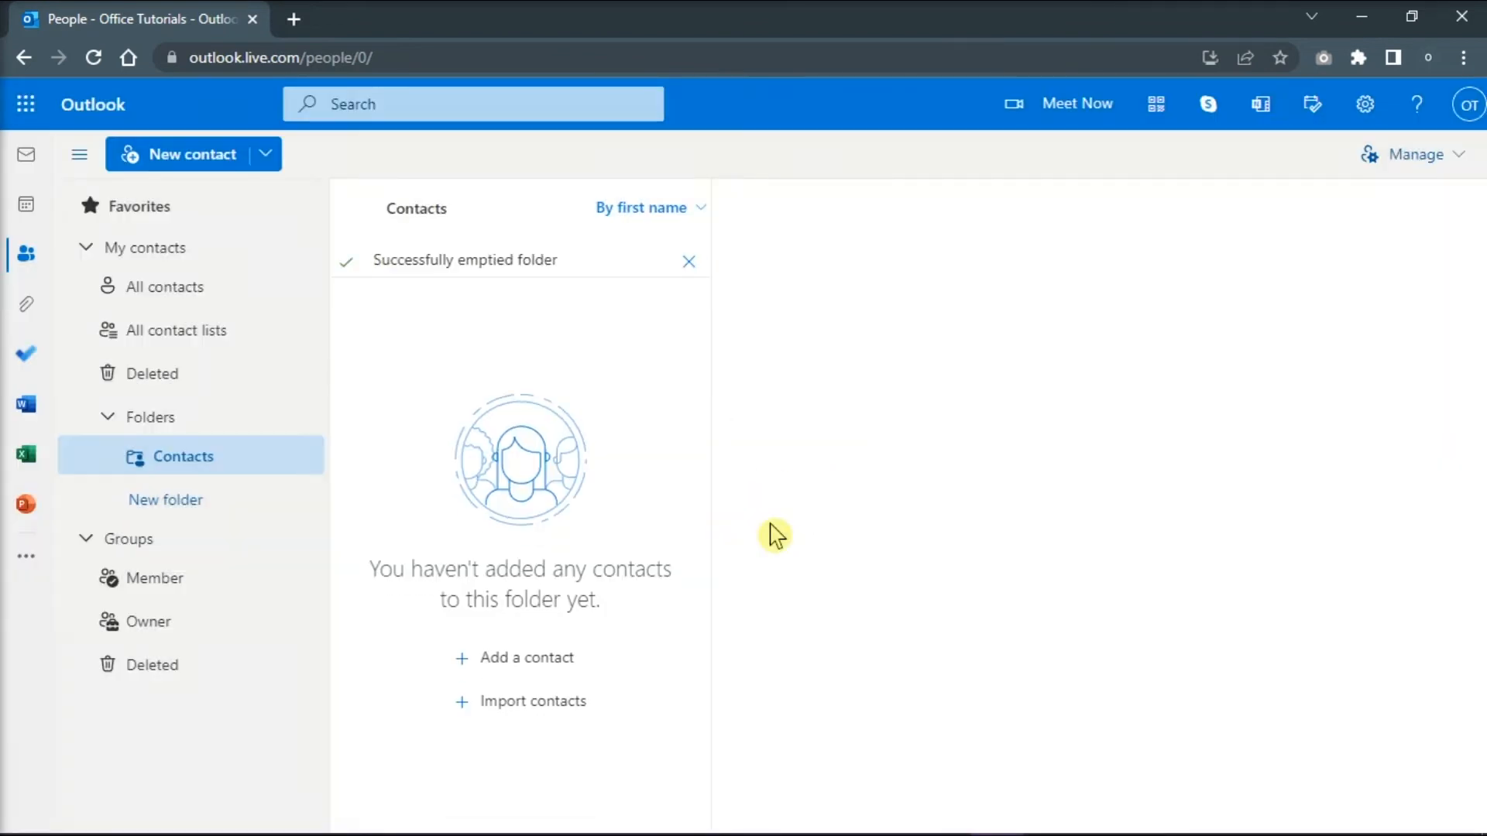